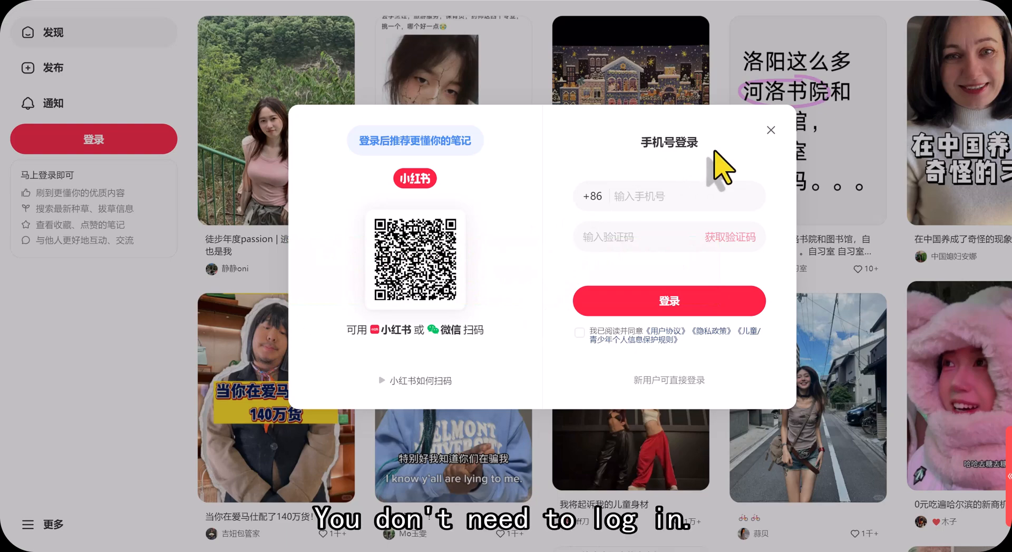
- Dismiss the login prompt and scroll down the Explore feed without signing in
click(769, 129)
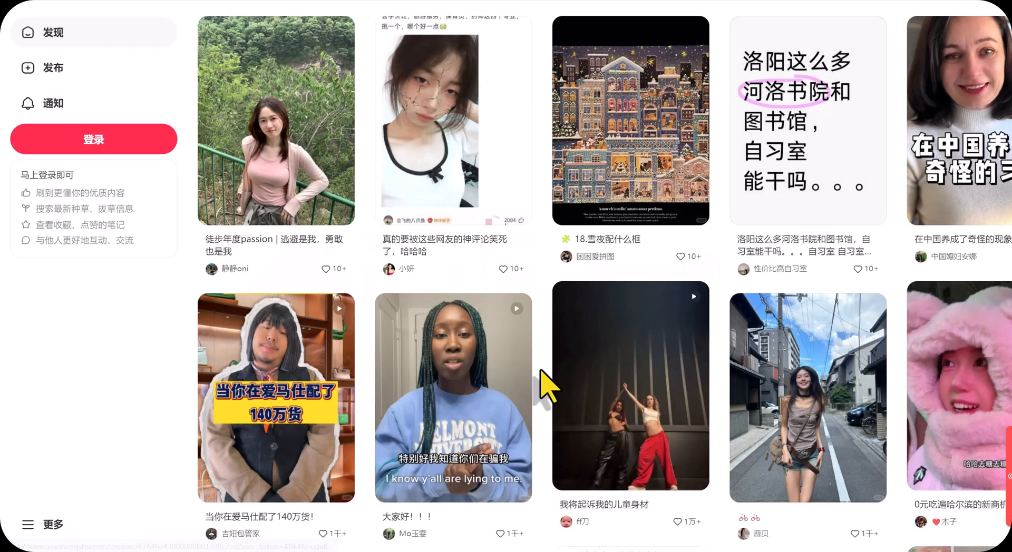
scroll(down, 3)
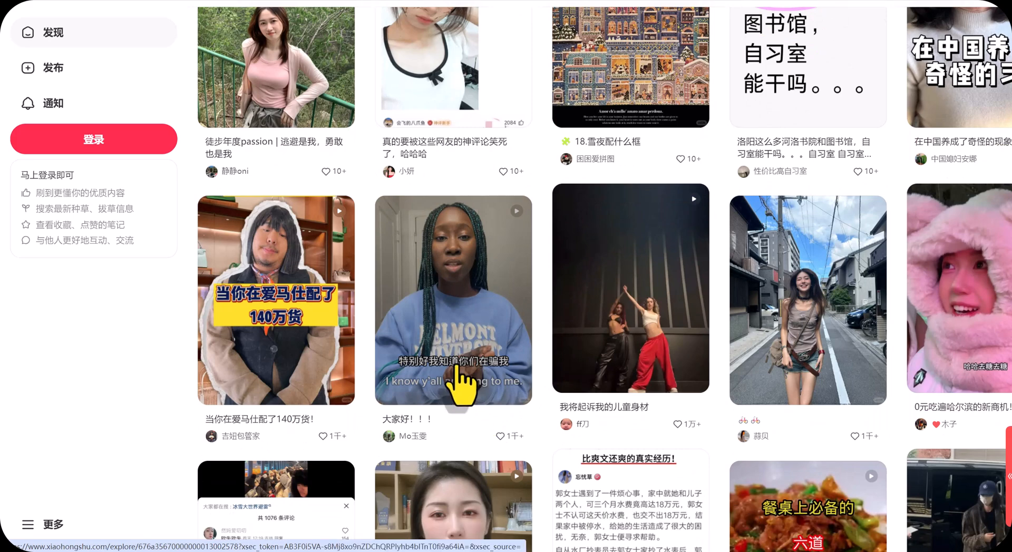
- Open the 大家好！！！ video post and copy its share link from the comments panel
click(452, 301)
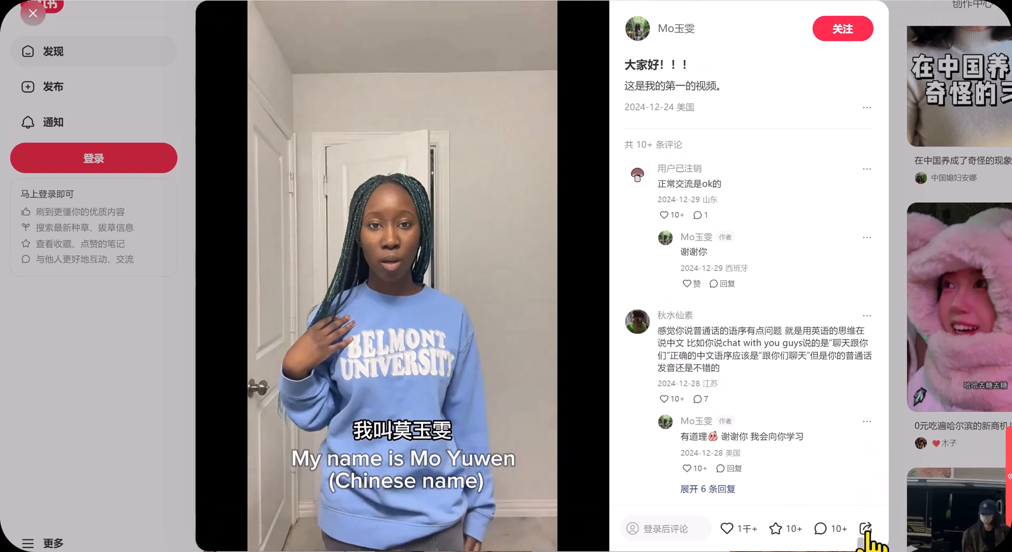
click(864, 528)
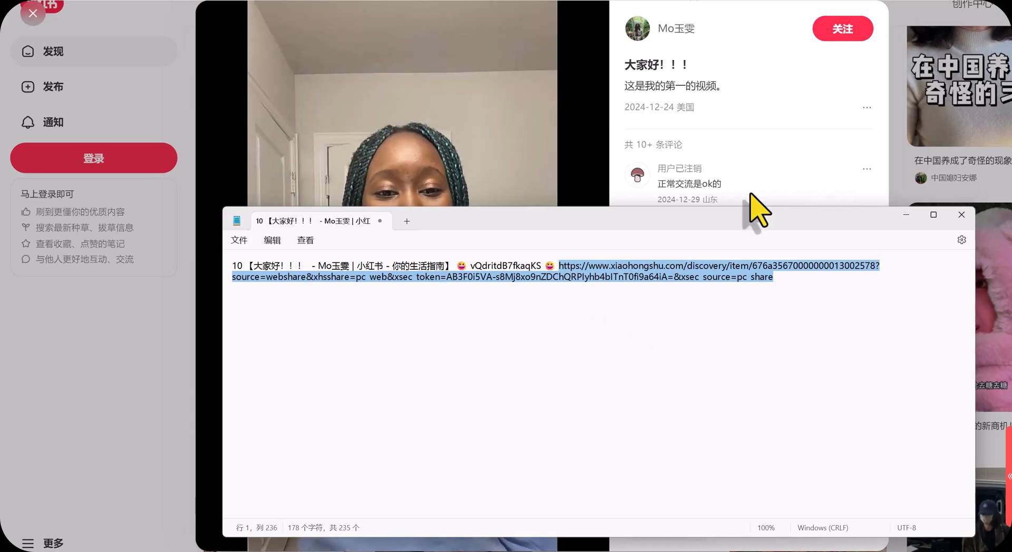
mouse_move(916, 232)
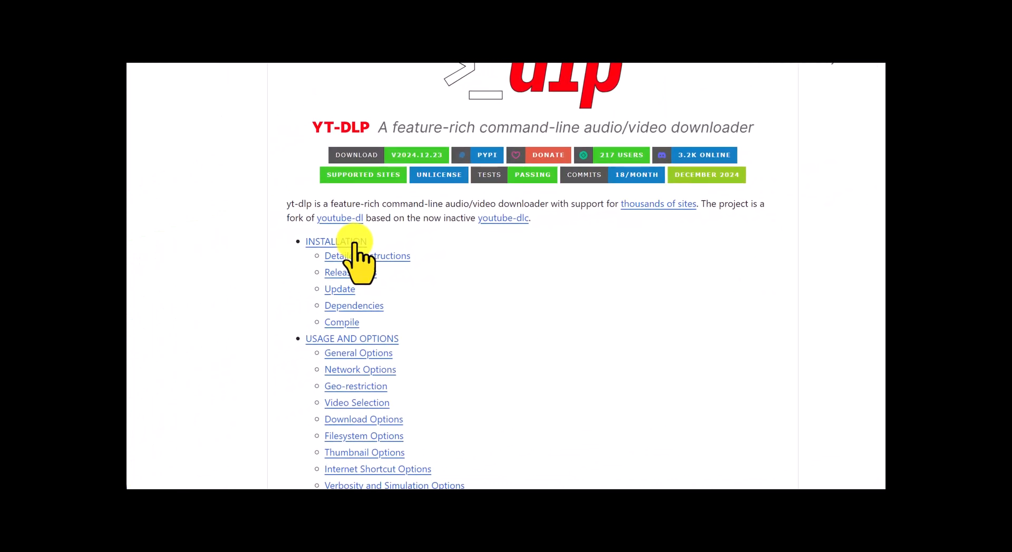
- Jump from the yt-dlp README to the Release Files section listing yt-dlp.exe
click(336, 241)
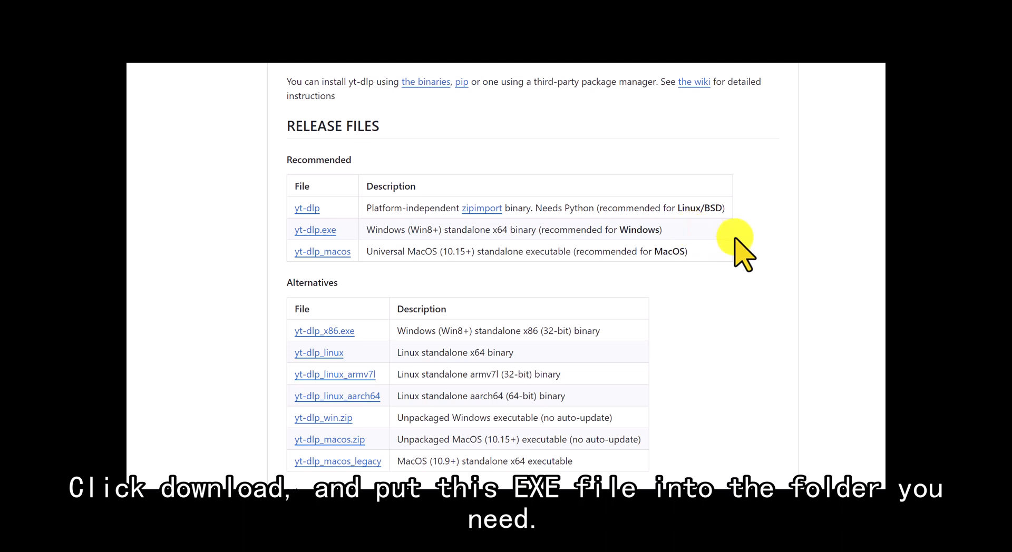
mouse_move(721, 448)
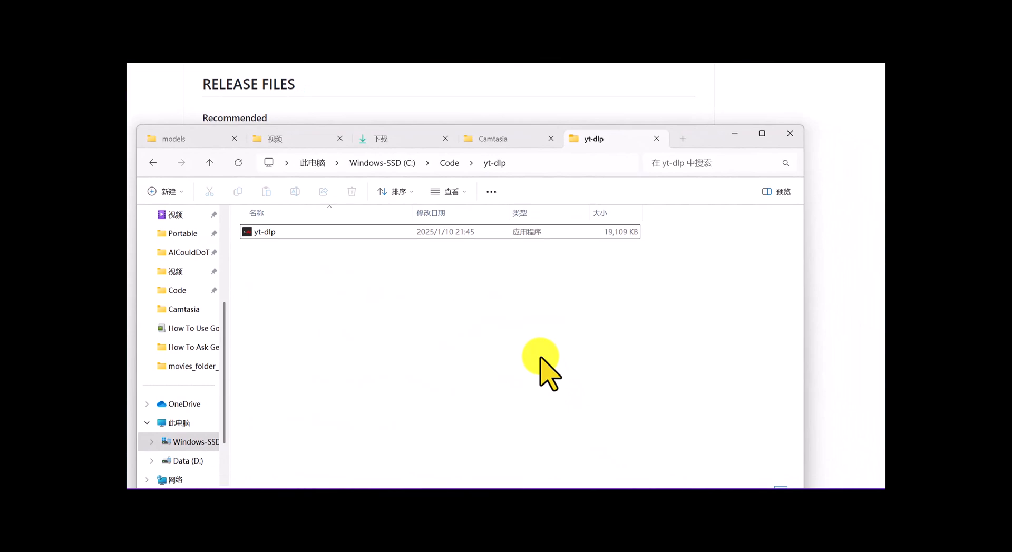
- Launch a Command Prompt via the Run dialog after placing yt-dlp.exe in C:\Code\yt-dlp
key(win+r)
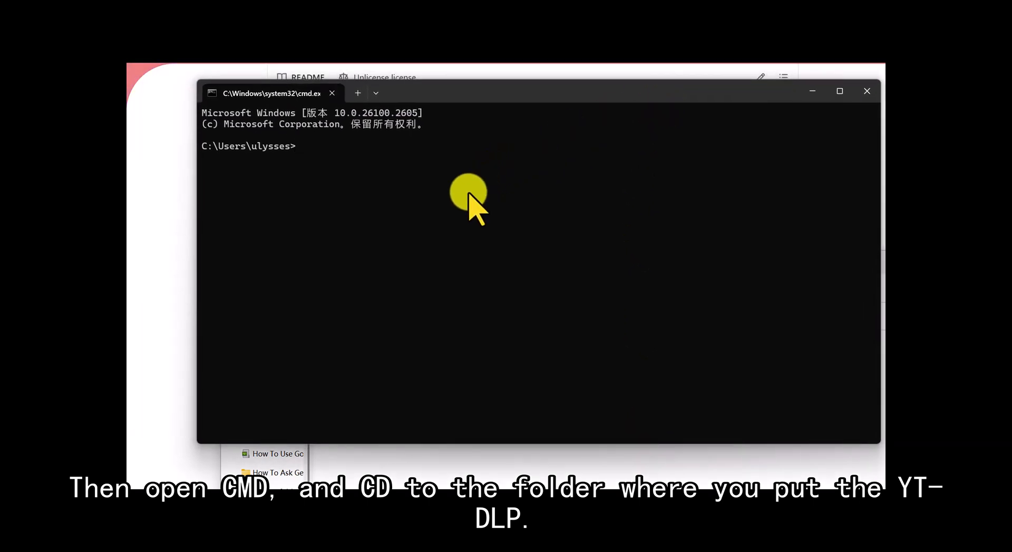
- Change directory to C:\Code\yt-dlp and compose a yt-dlp.exe command with the quoted RedNote URL
text(cd C:\Code\yt-dlp)
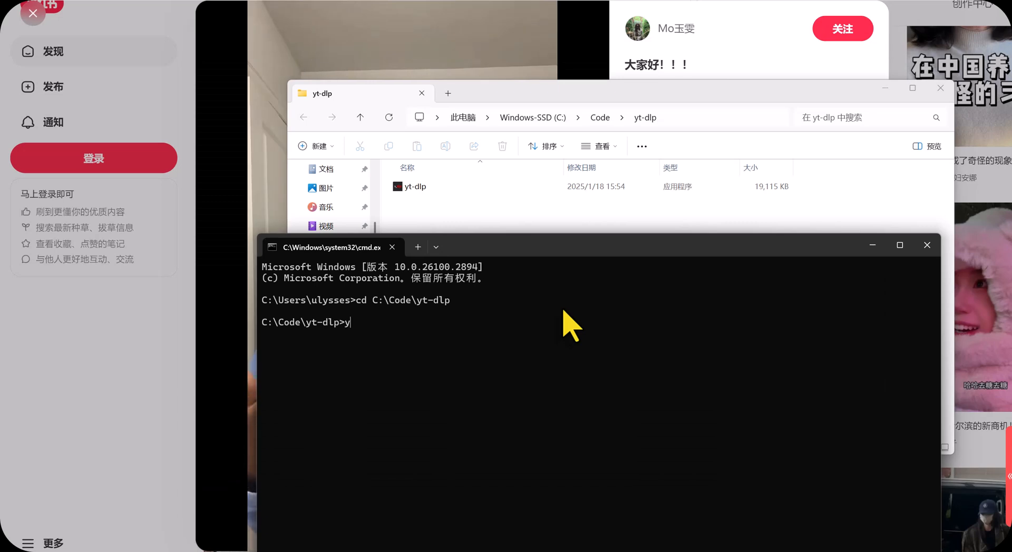
text(t-dlp.)
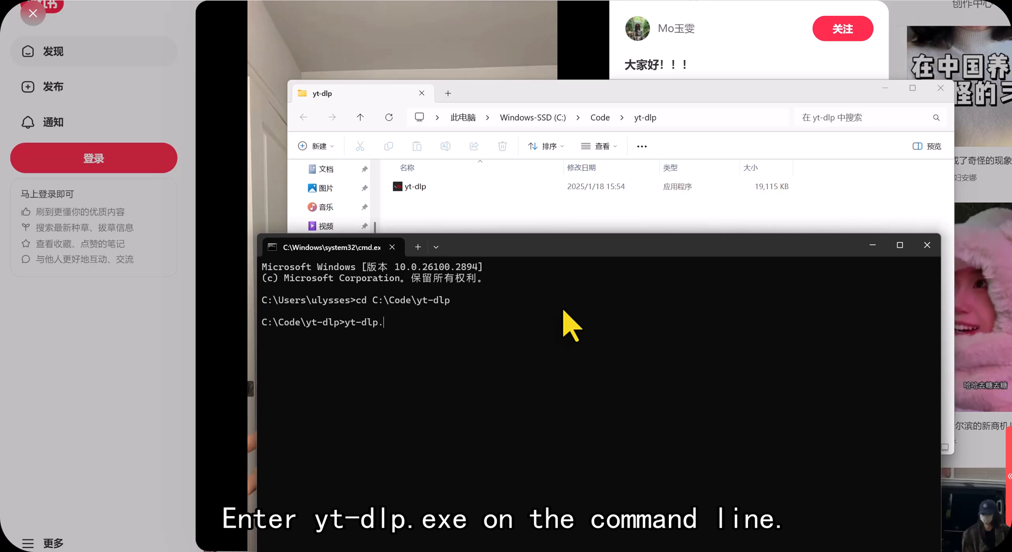
text(exe)
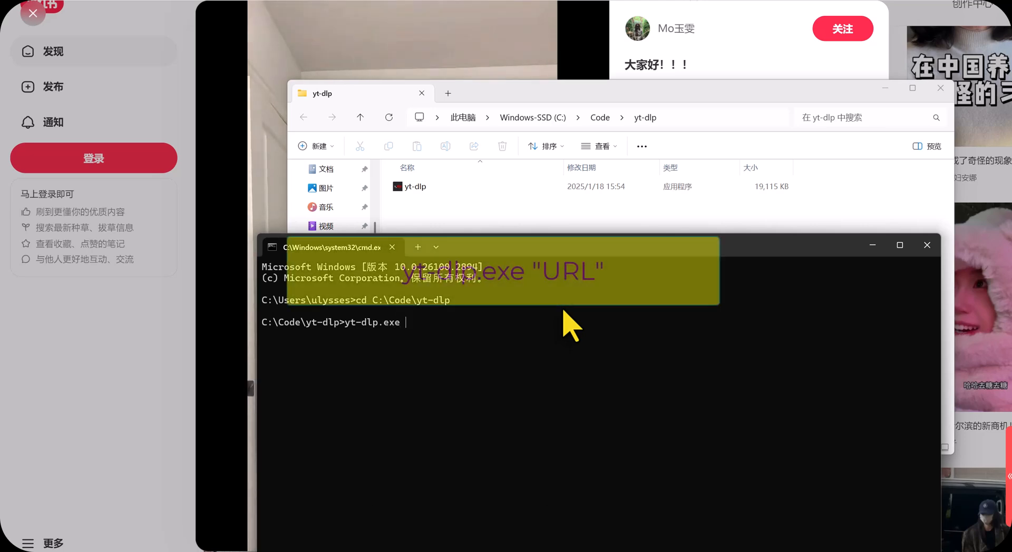
text("")
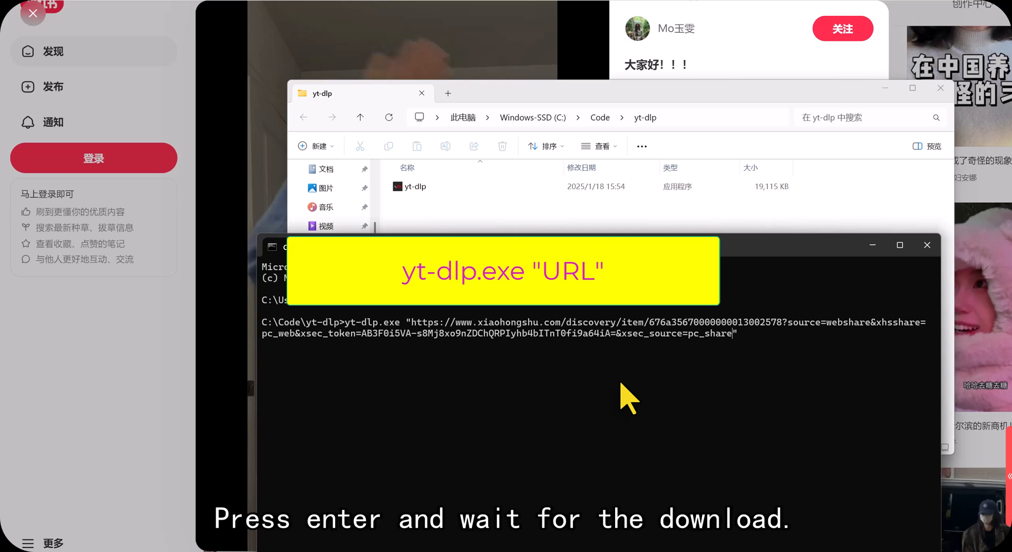
- Run the download and play the resulting 大家好！！！ MP4 from the yt-dlp folder
key(enter)
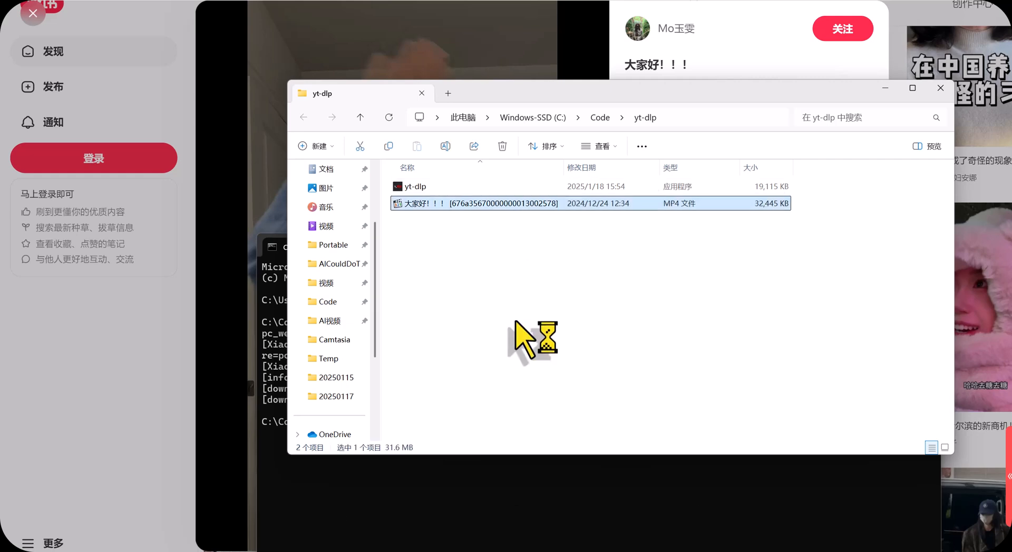
double_click(475, 204)
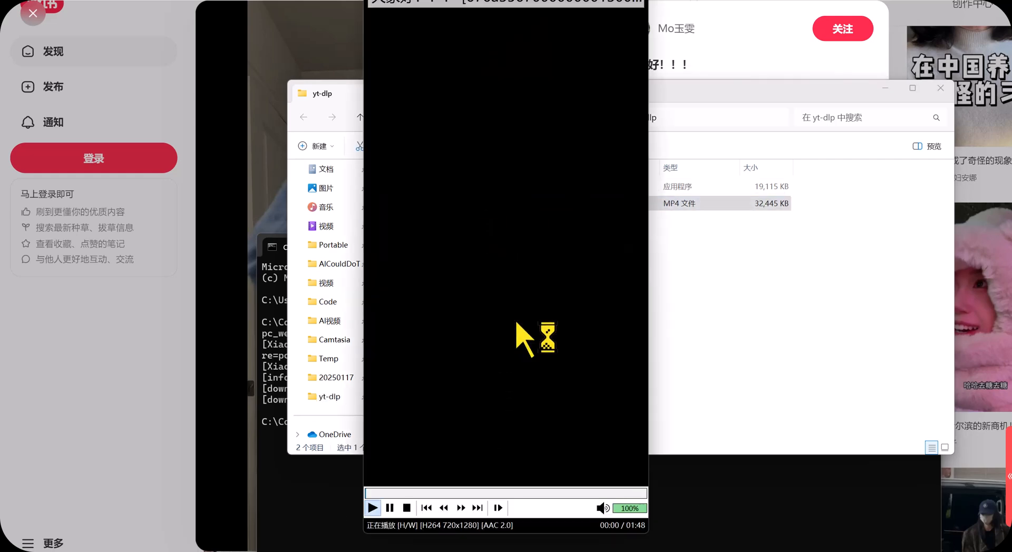